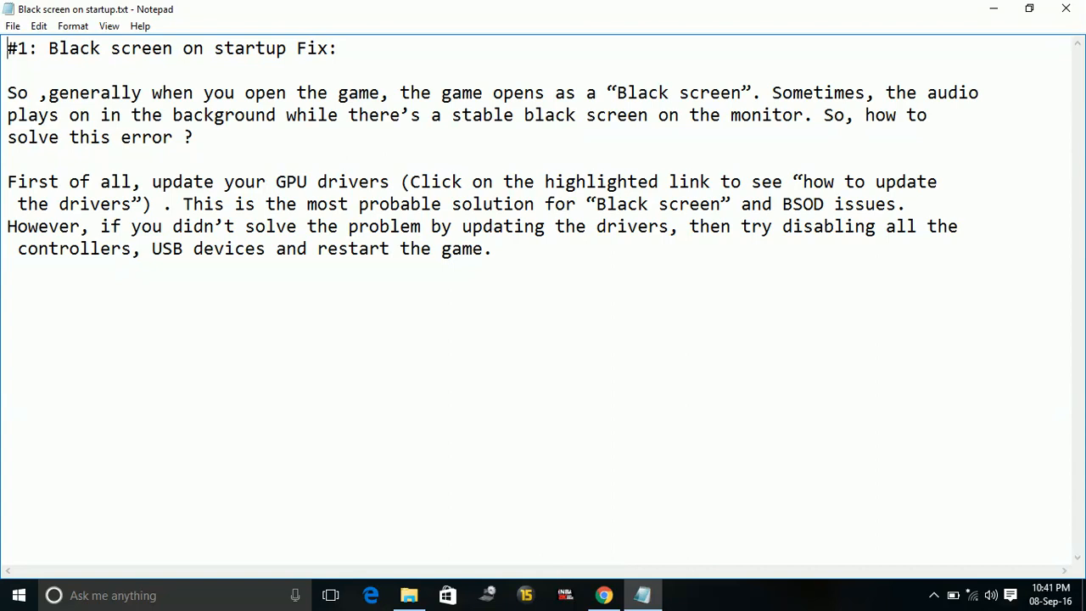
pyautogui.moveTo(253, 150)
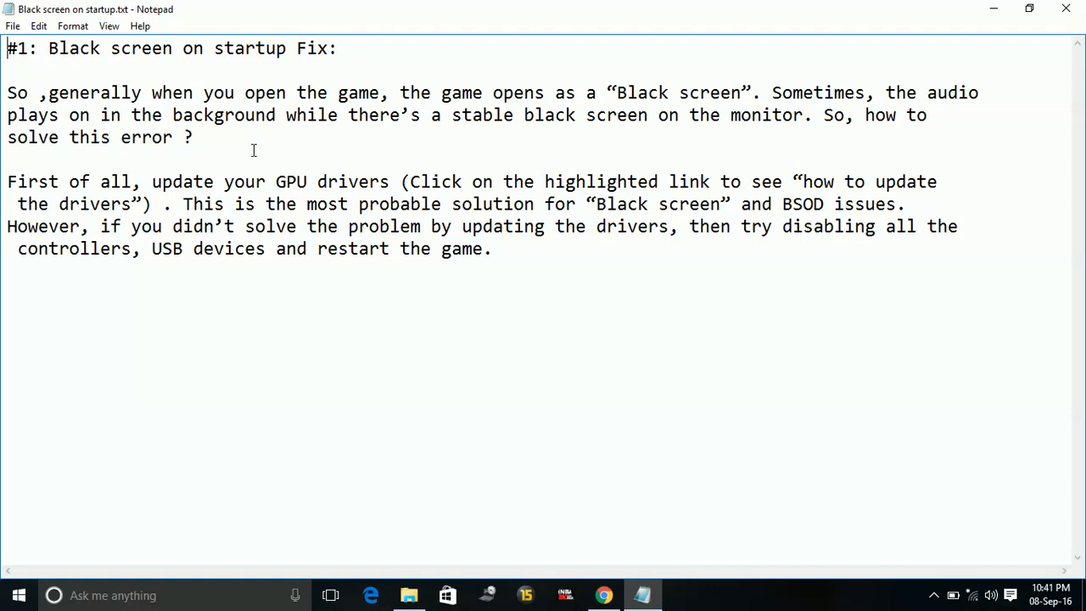
pyautogui.moveTo(156, 217)
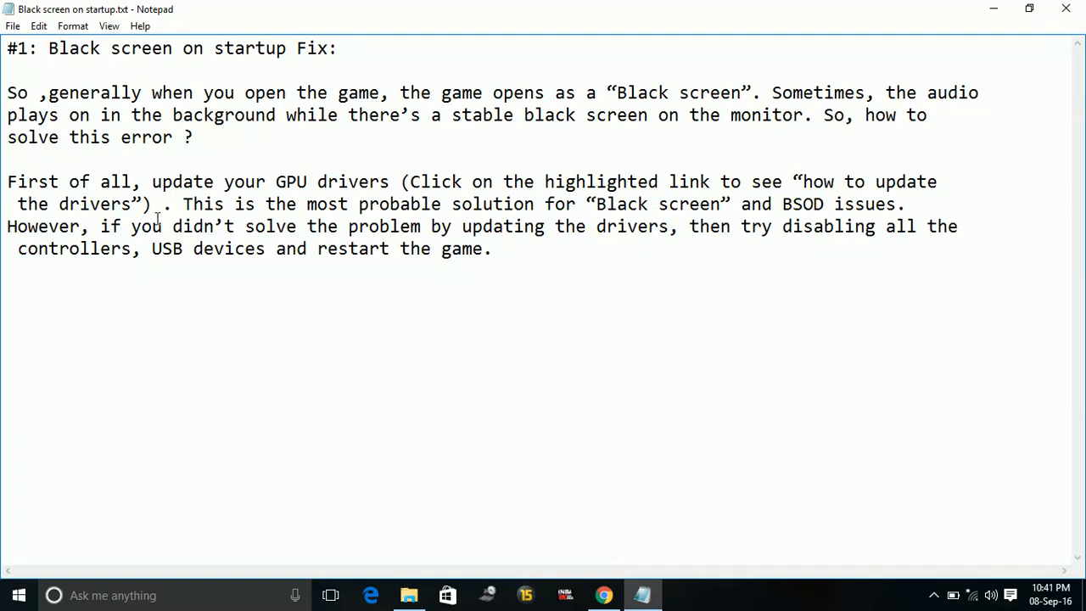